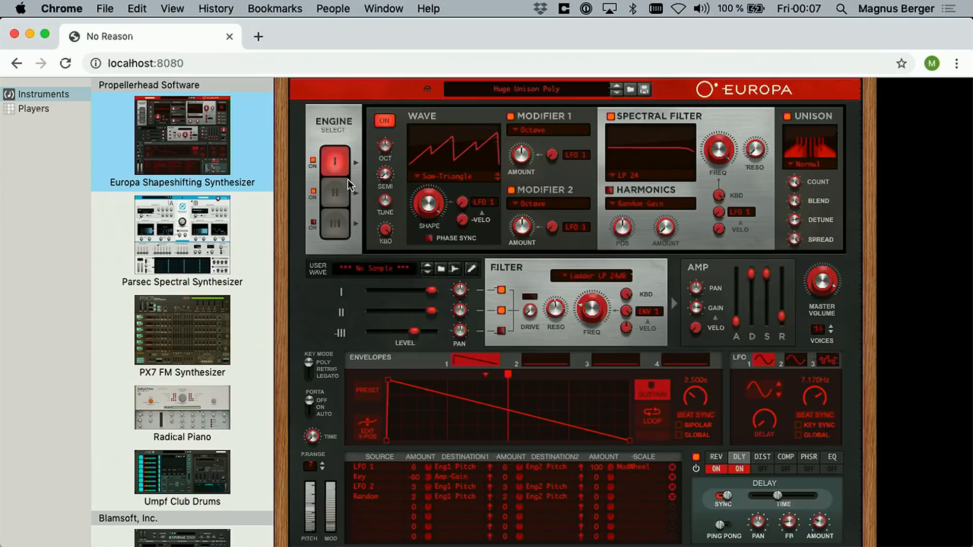
pyautogui.moveTo(481, 204)
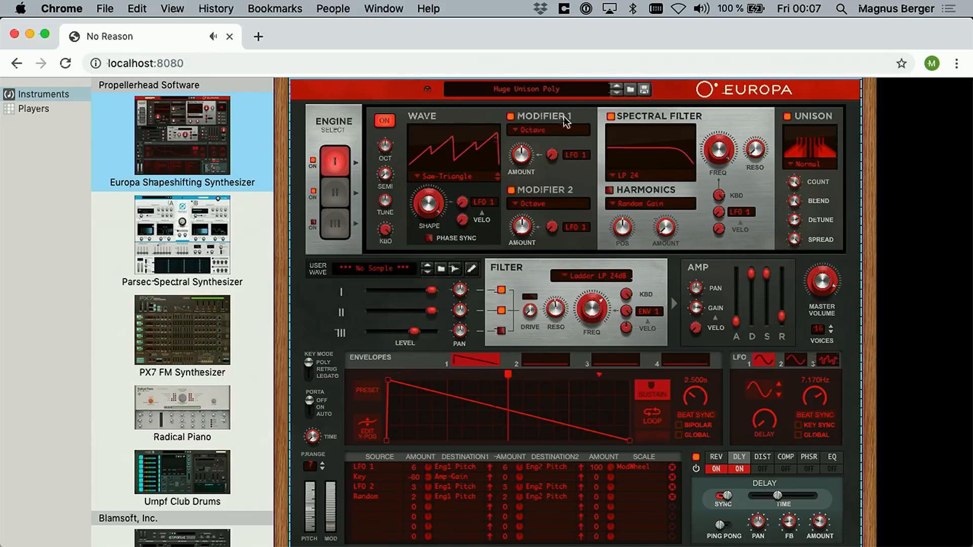
# Load the Korg Polysix synthesizer into the rack, replacing Europa
pyautogui.click(525, 90)
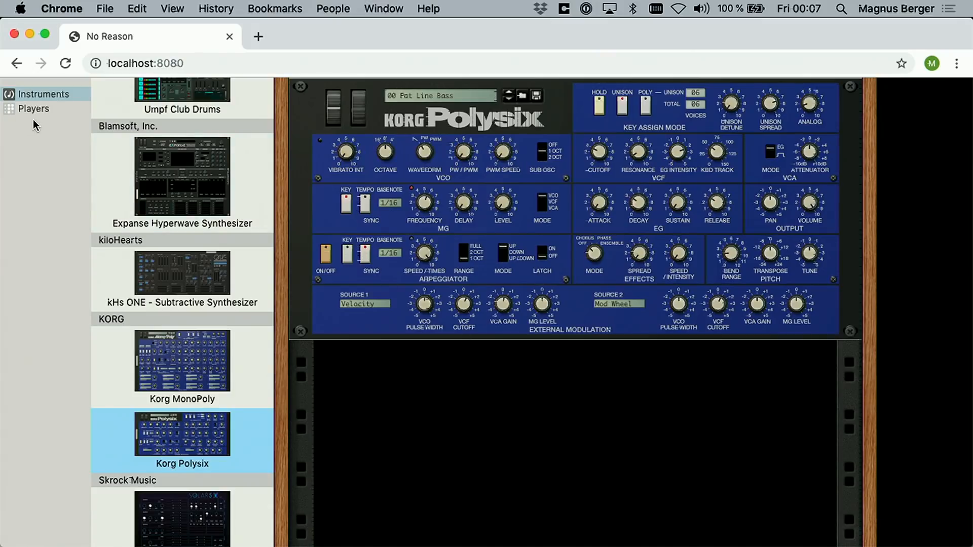
# Switch the browser sidebar to the Players device category
pyautogui.click(34, 109)
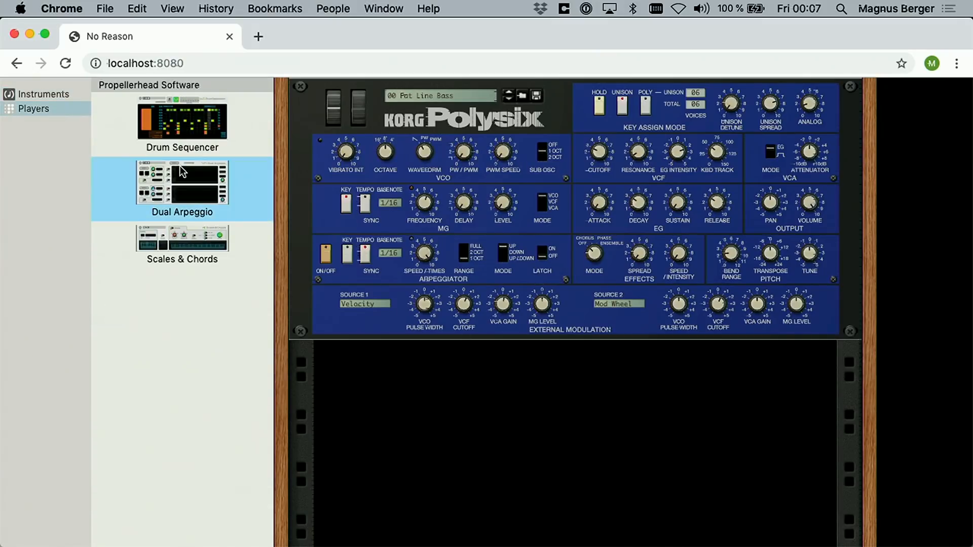
# Add a Dual Arpeggio player above the Polysix and load its Gung preset
pyautogui.click(181, 182)
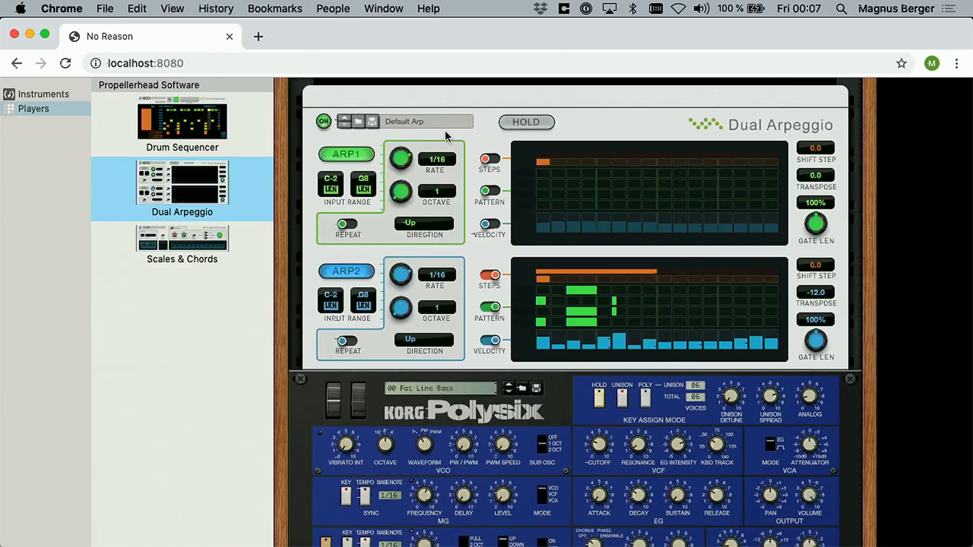
pyautogui.click(426, 121)
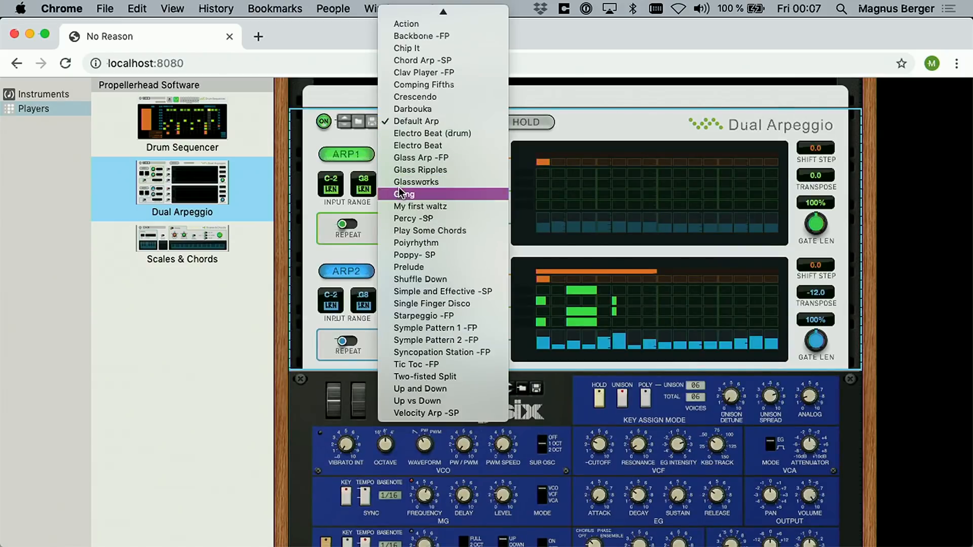
pyautogui.click(403, 194)
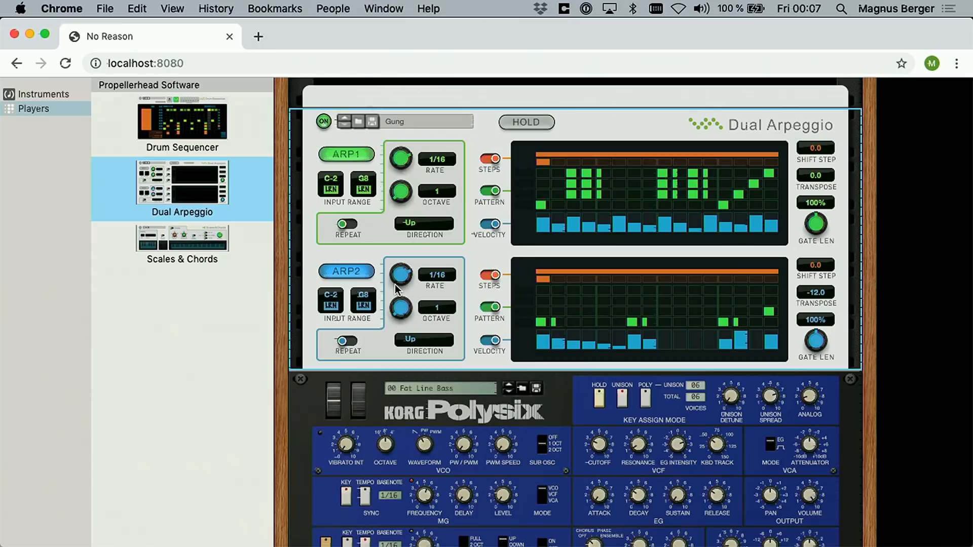
pyautogui.scroll(-3)
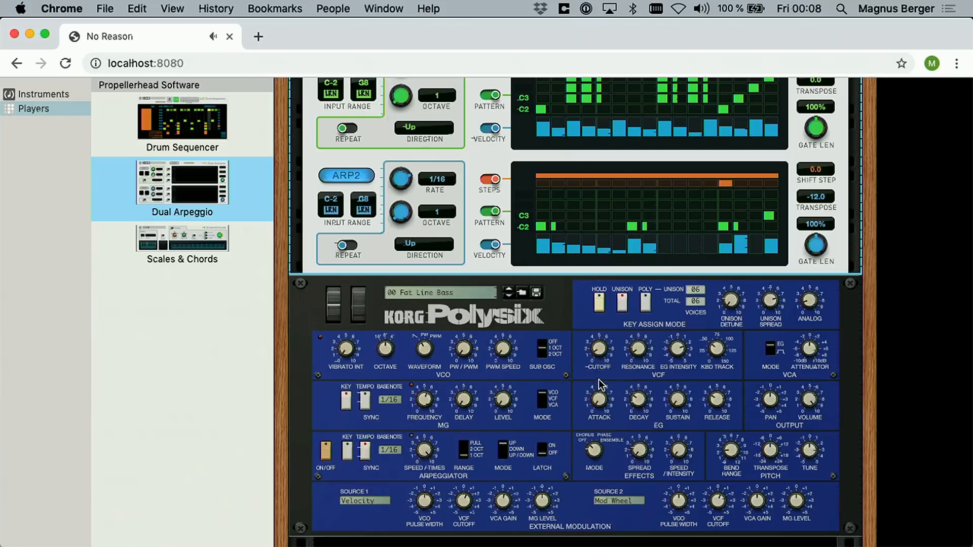
pyautogui.moveTo(599, 349)
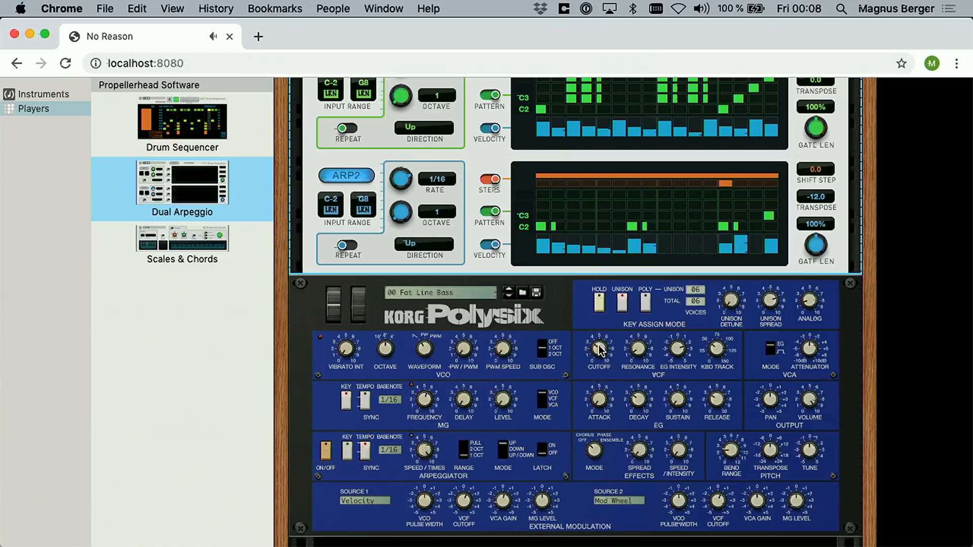